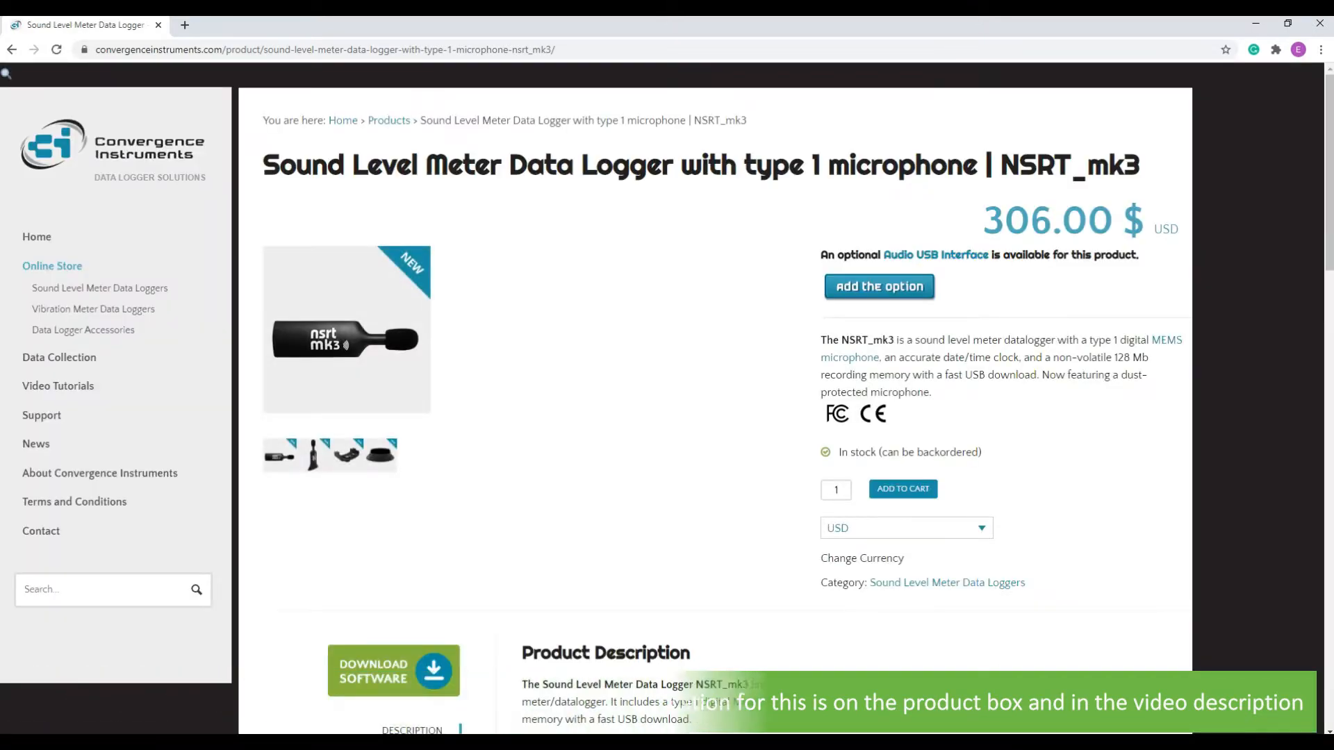
- Scroll the NSRT_mk3 product page and download the logger software
scroll("down", 3)
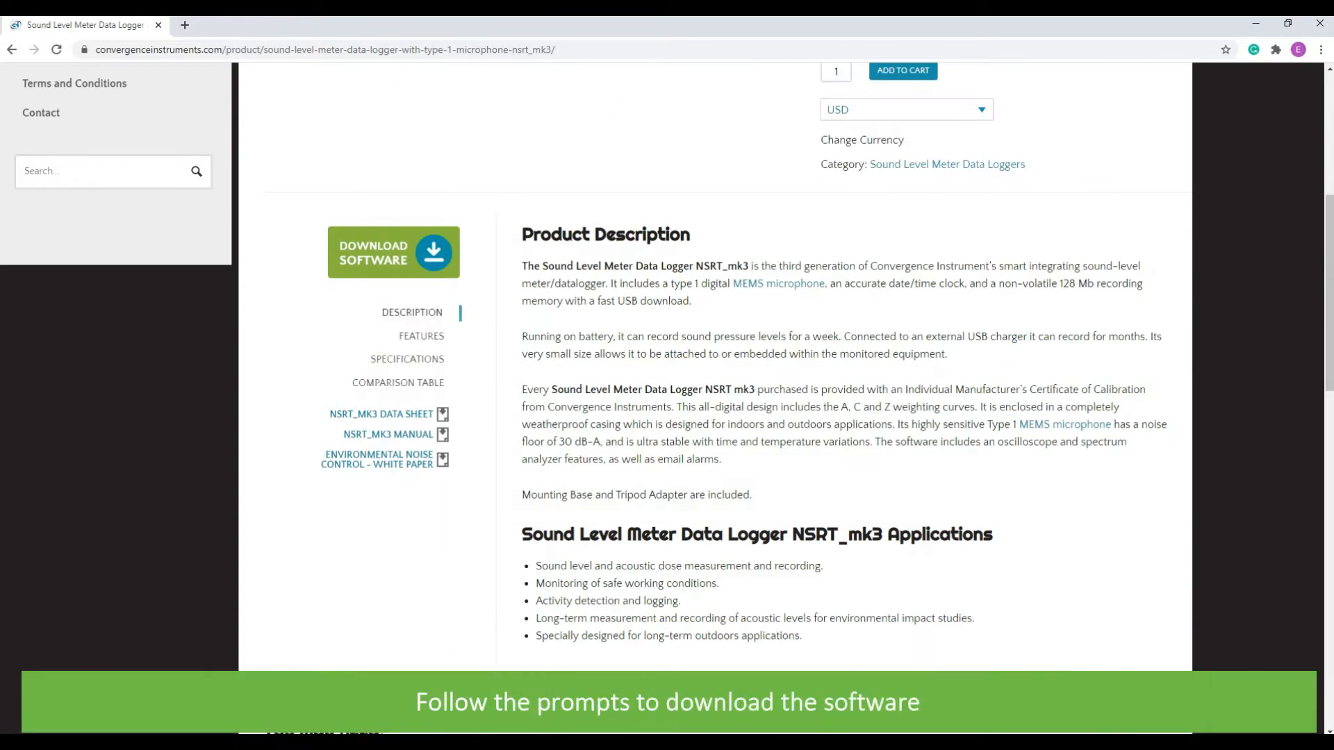
left_click(394, 252)
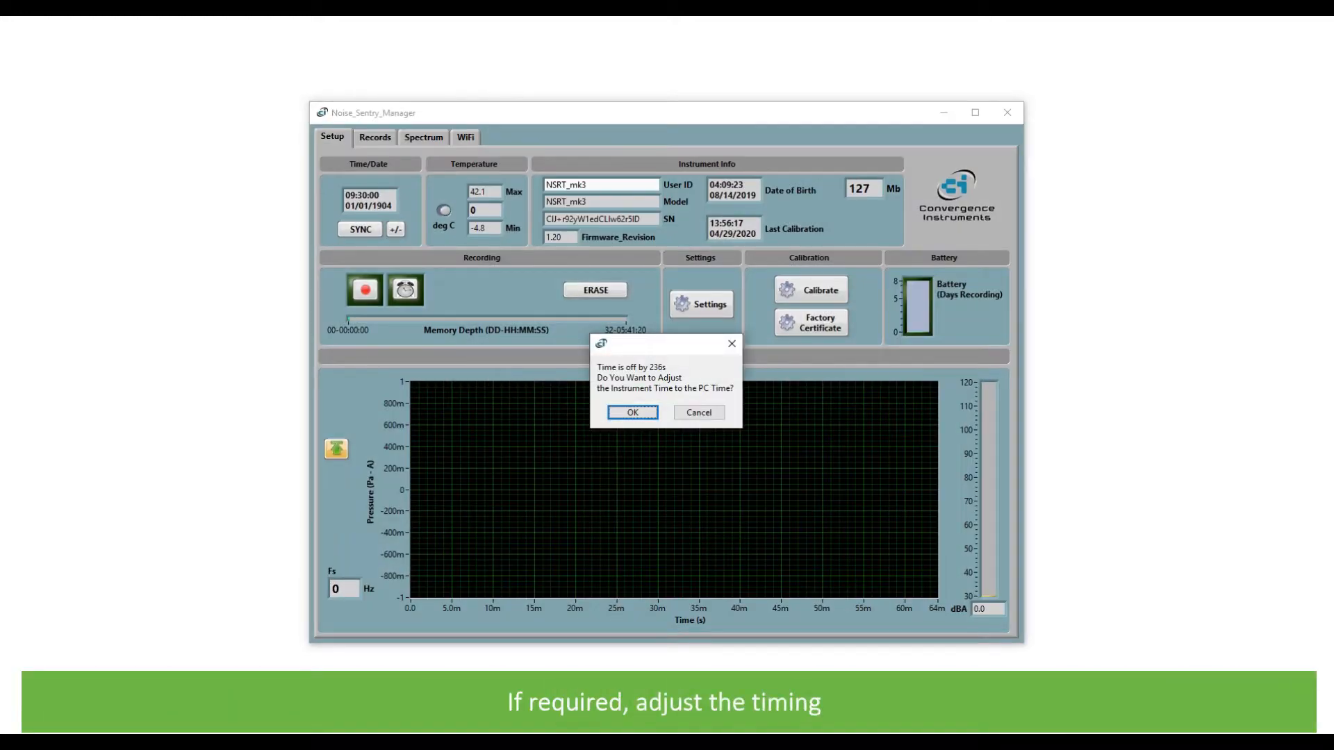
- Accept the 'Time is off' prompt so the NSRT_mk3 clock matches PC time
left_click(632, 412)
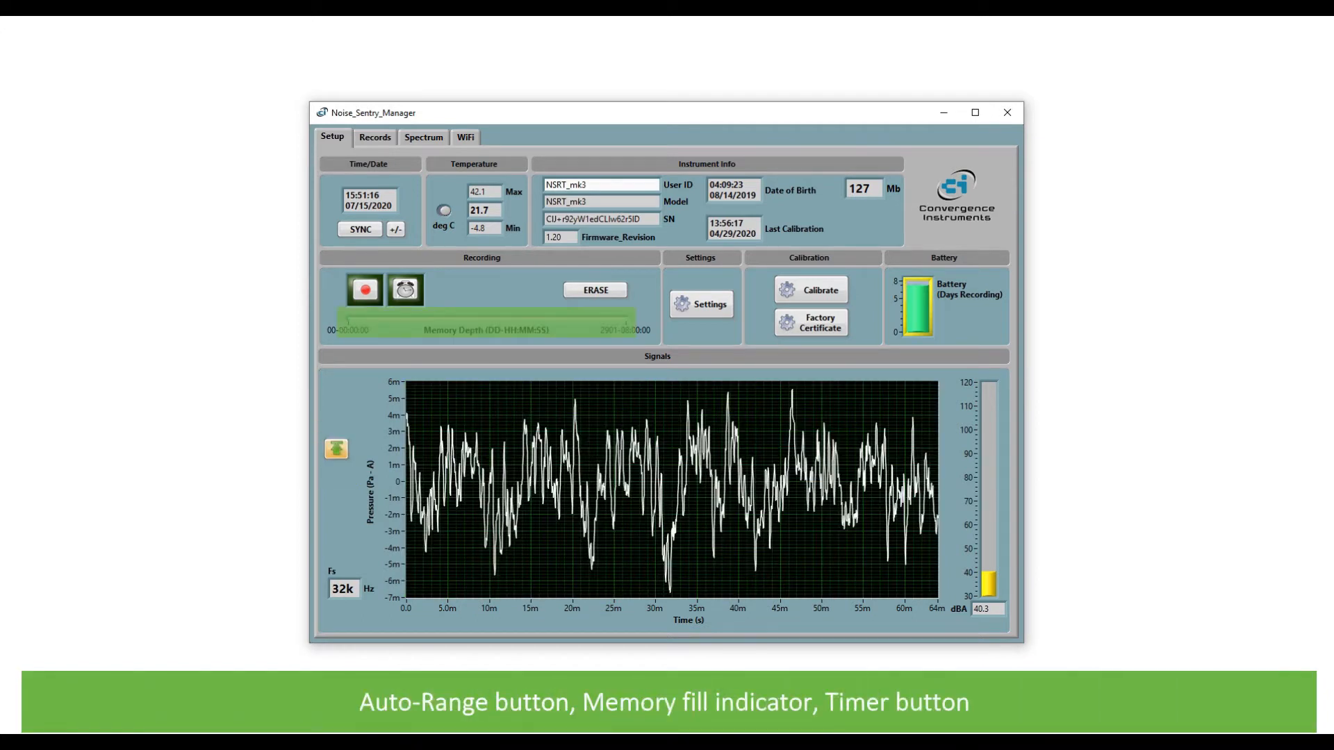
left_click(406, 289)
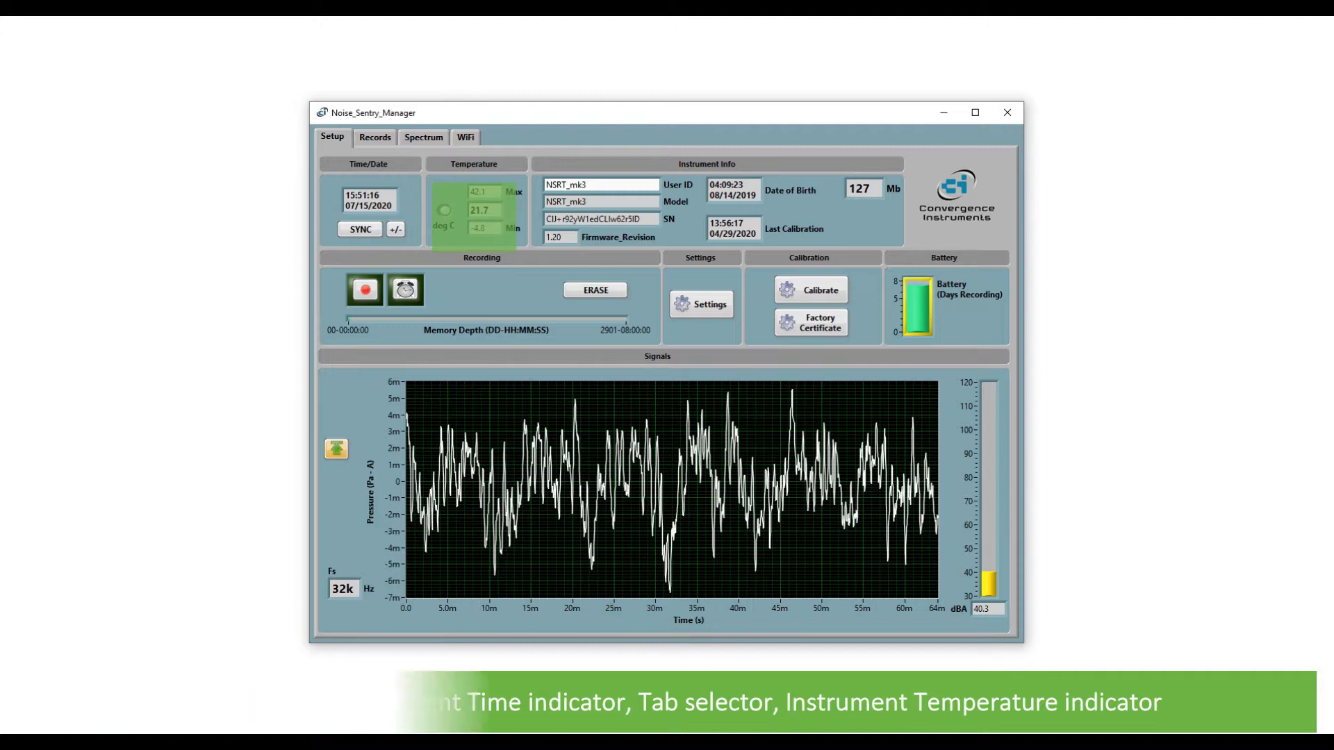
left_click(595, 290)
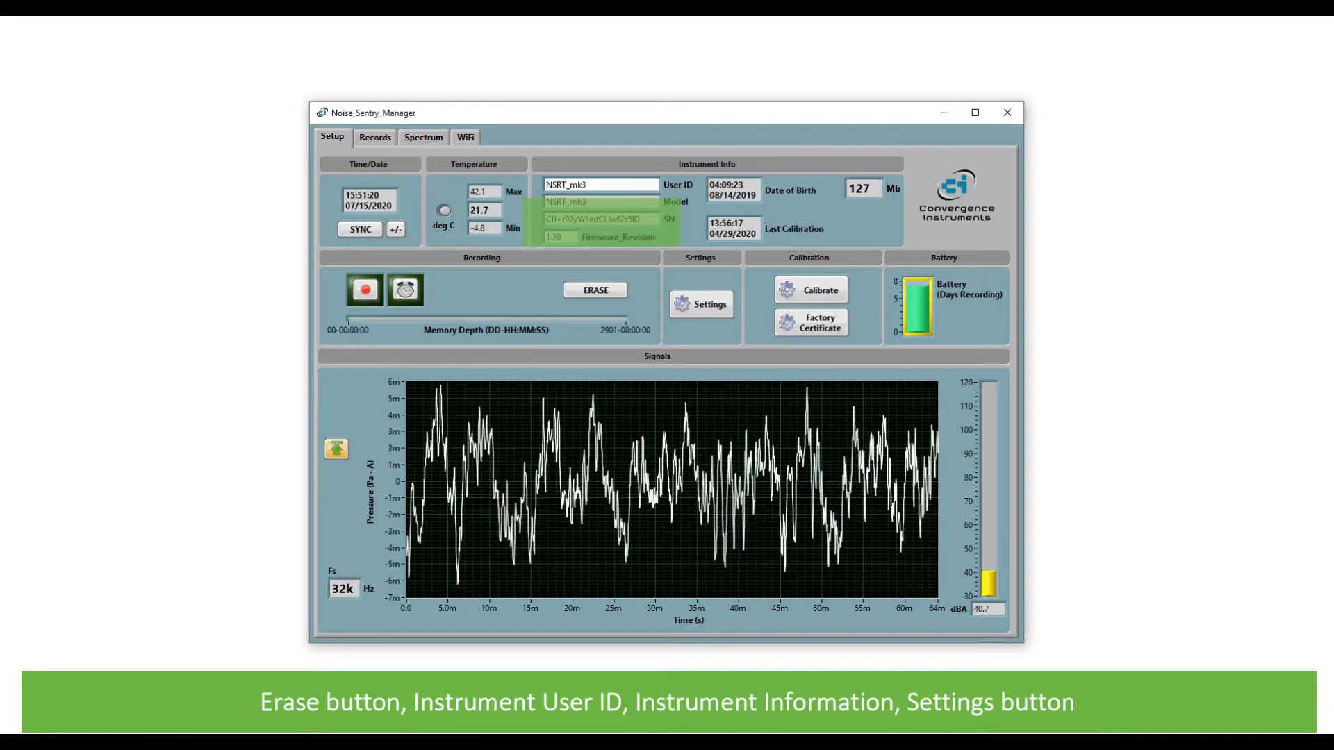
left_click(975, 111)
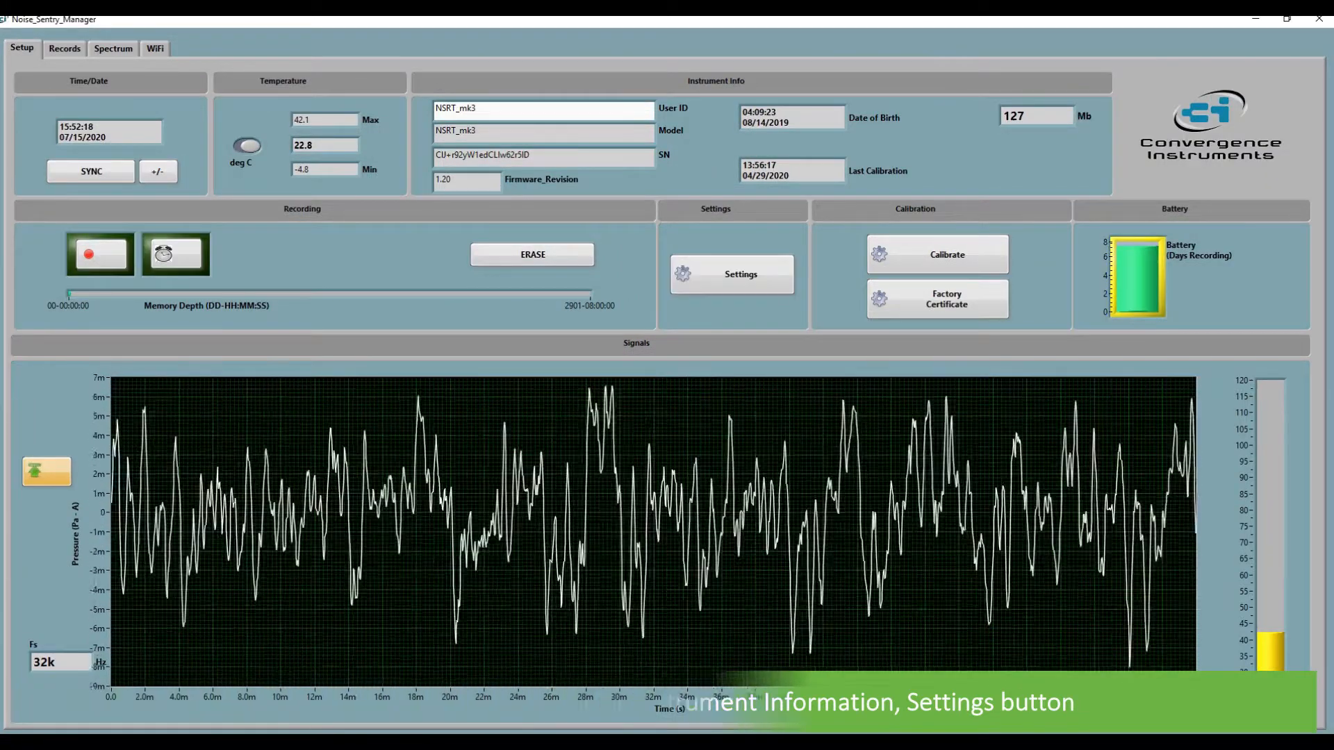
- Confirm 16 kHz bandwidth and 30-second LEQ logging in the instrument settings
left_click(740, 273)
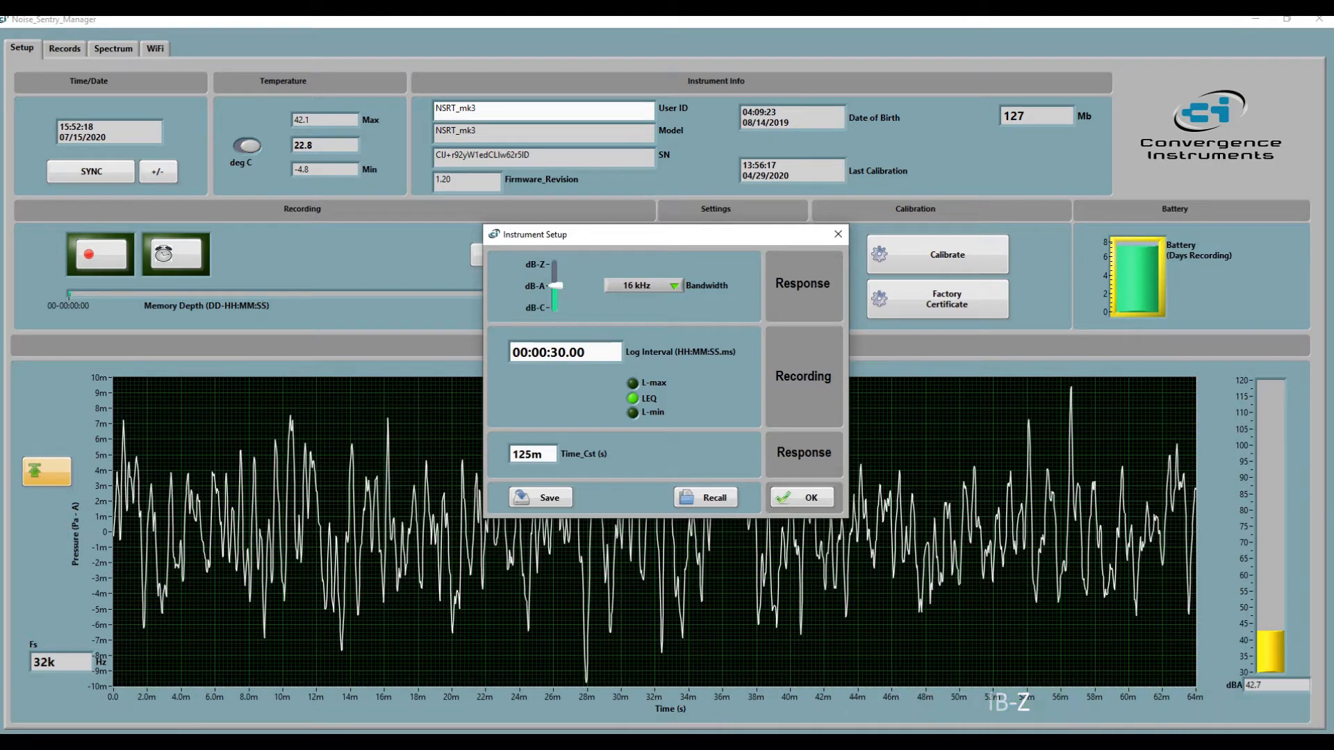
left_click(640, 285)
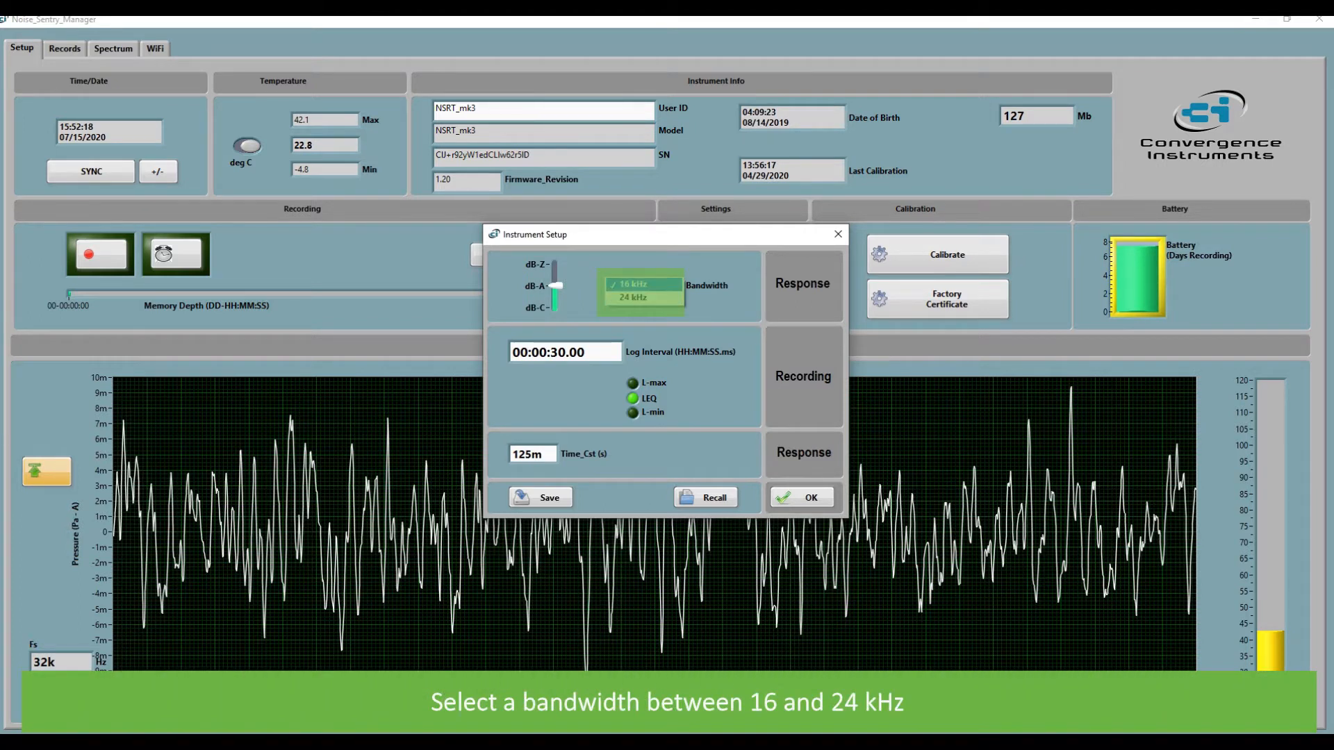
left_click(640, 285)
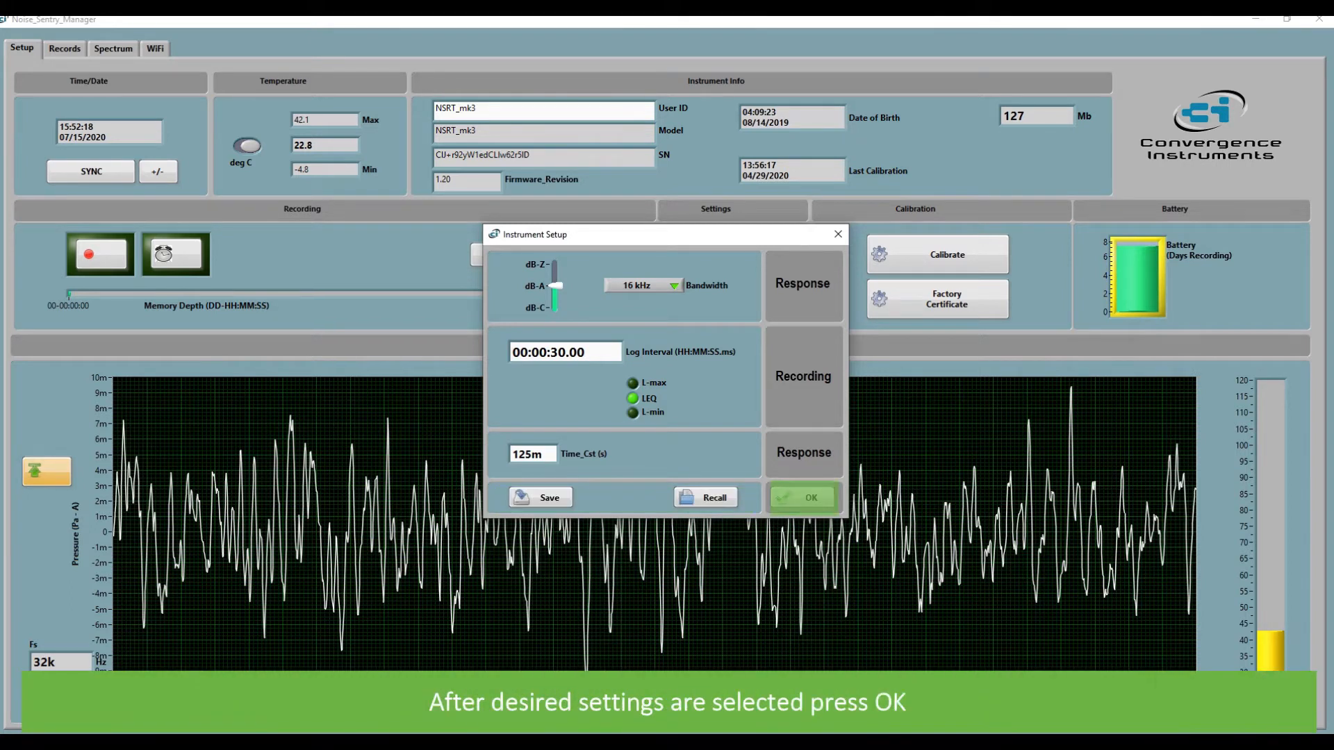
left_click(802, 497)
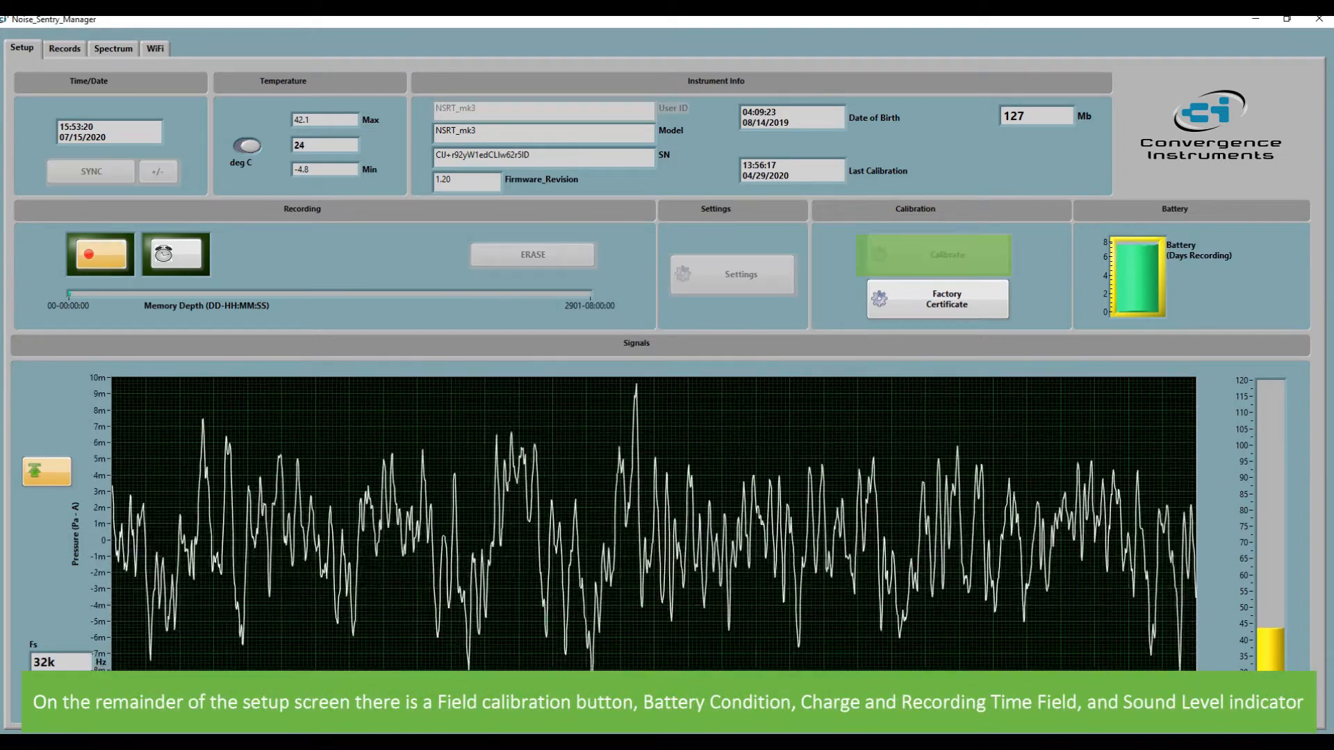
- Show the Records tab graph of L-max, LEQ and L-min levels
left_click(99, 254)
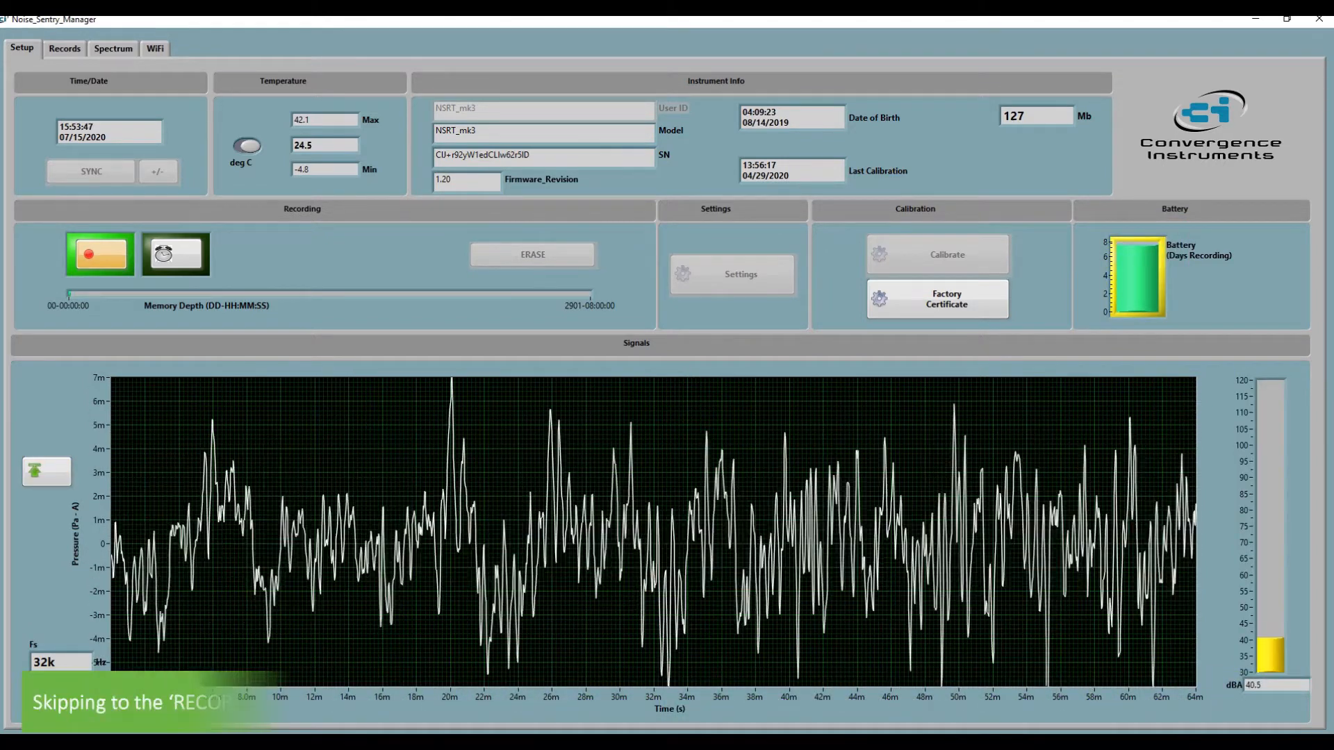
left_click(63, 48)
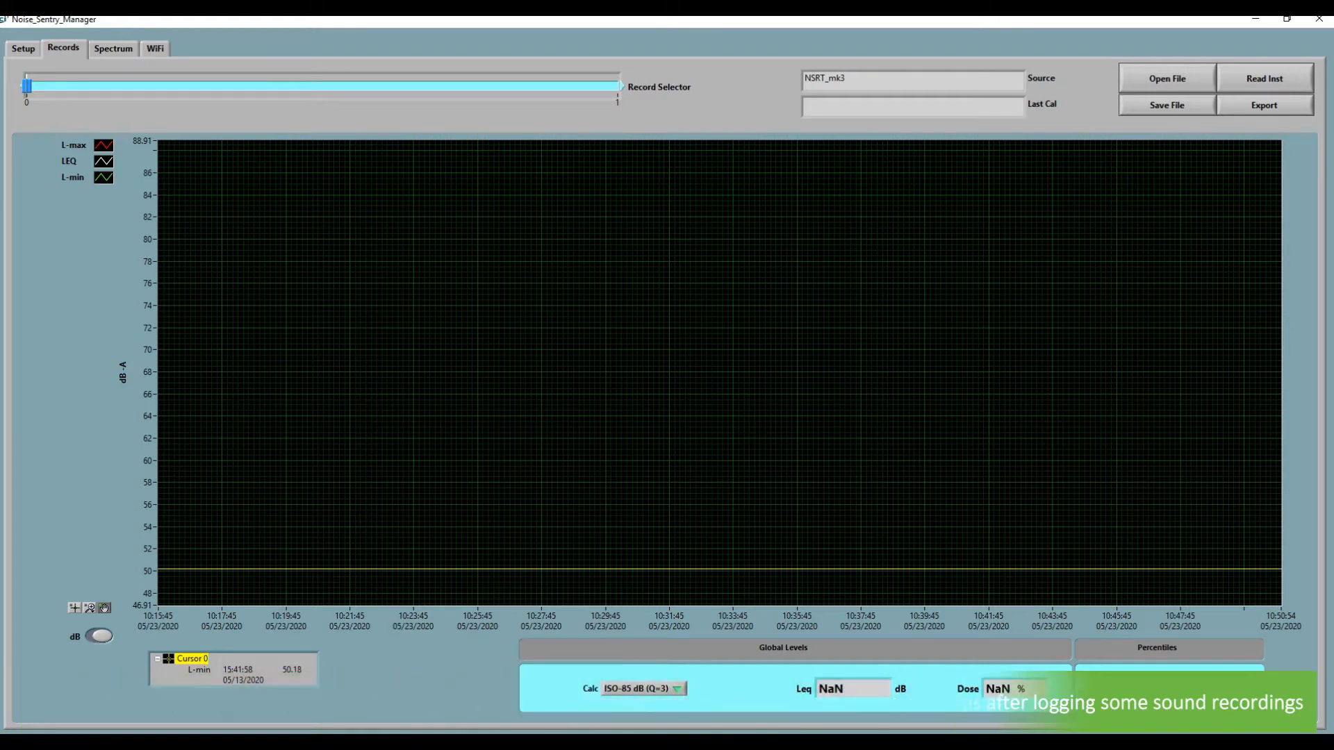
- View the live frequency spectrum, then return to the Setup tab
left_click(111, 48)
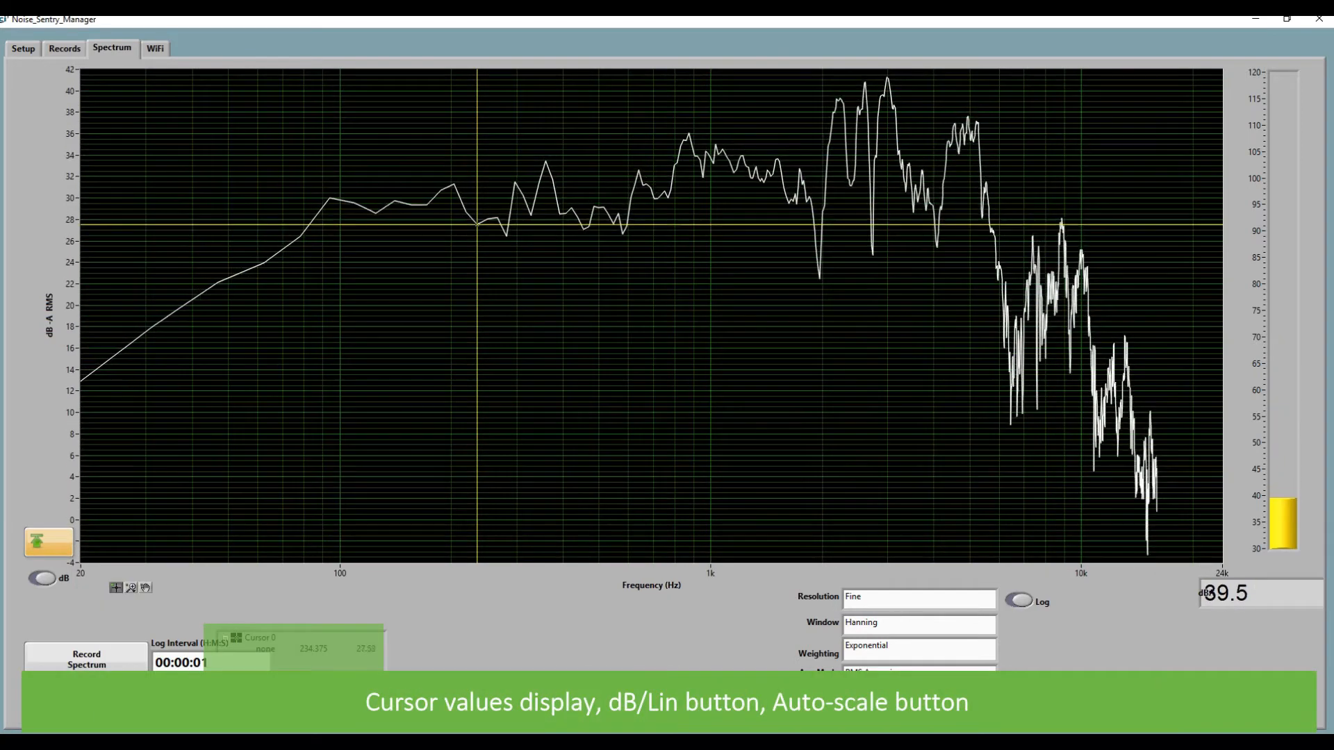
left_click(49, 543)
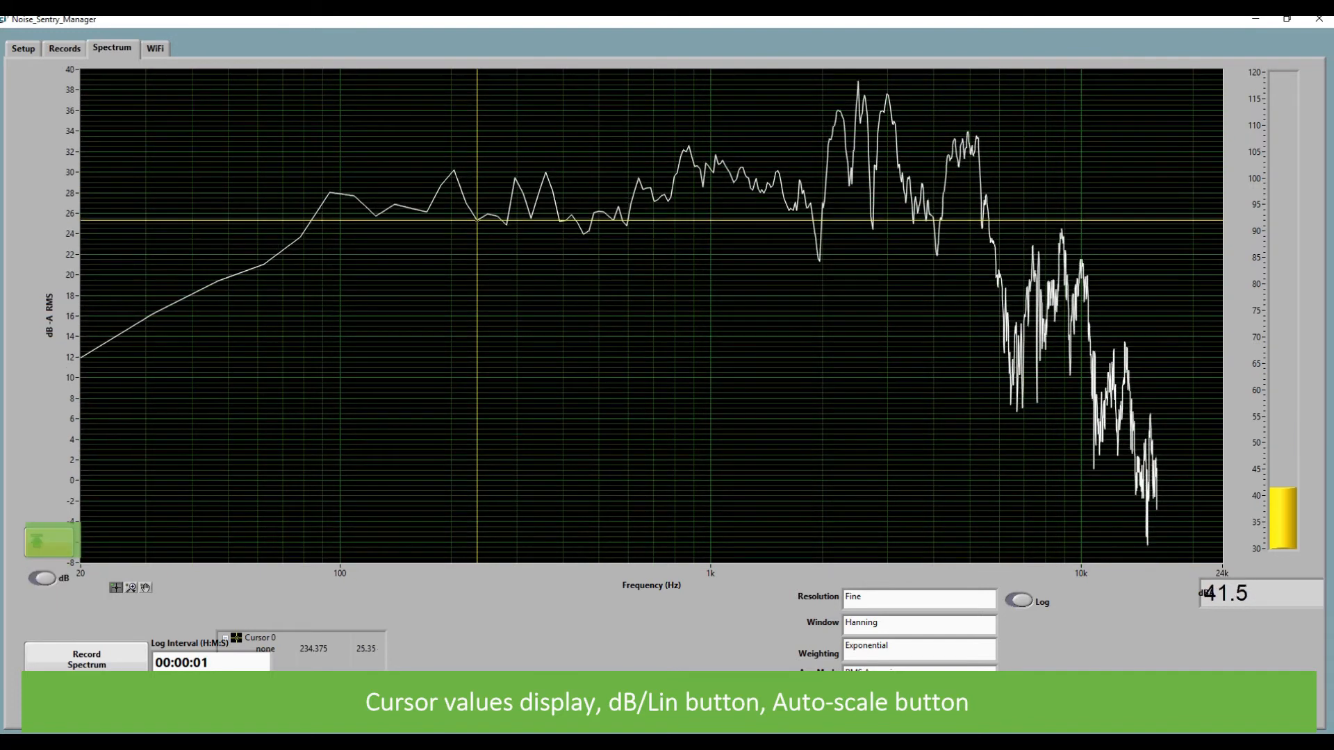
left_click(49, 542)
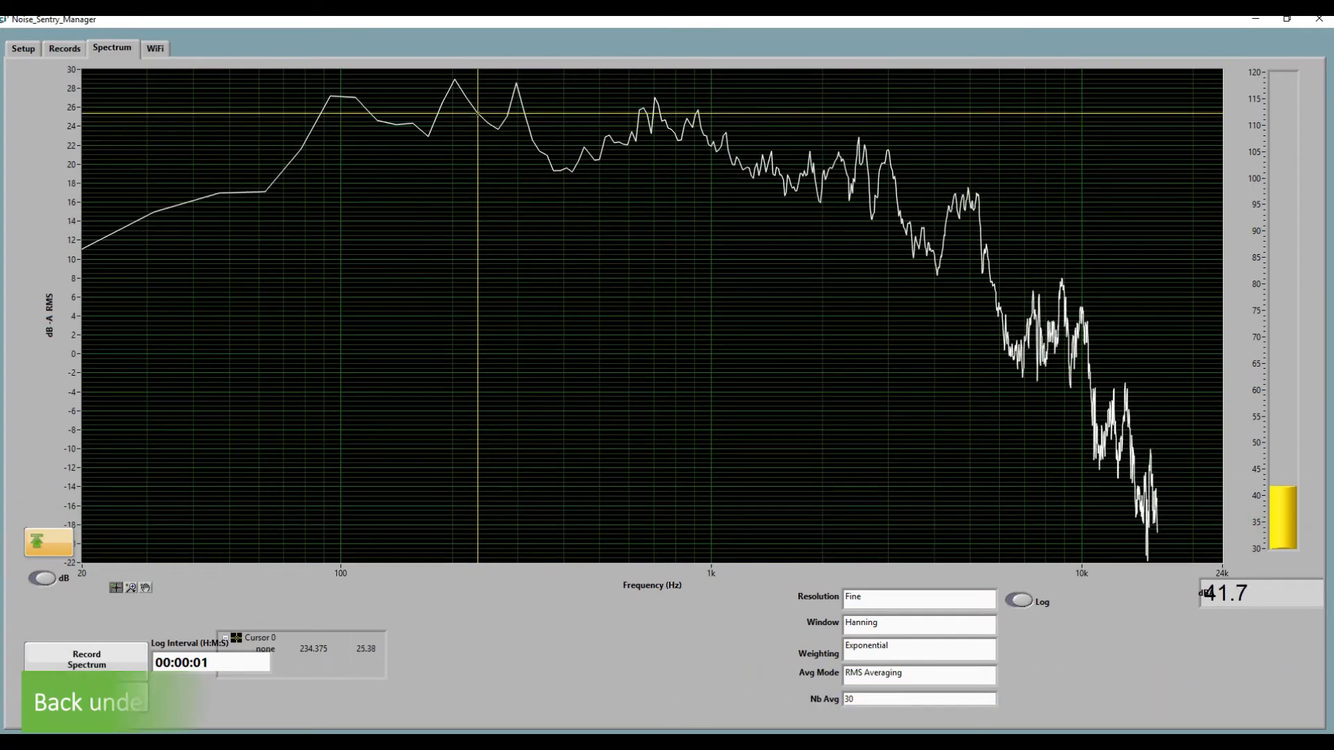
left_click(22, 49)
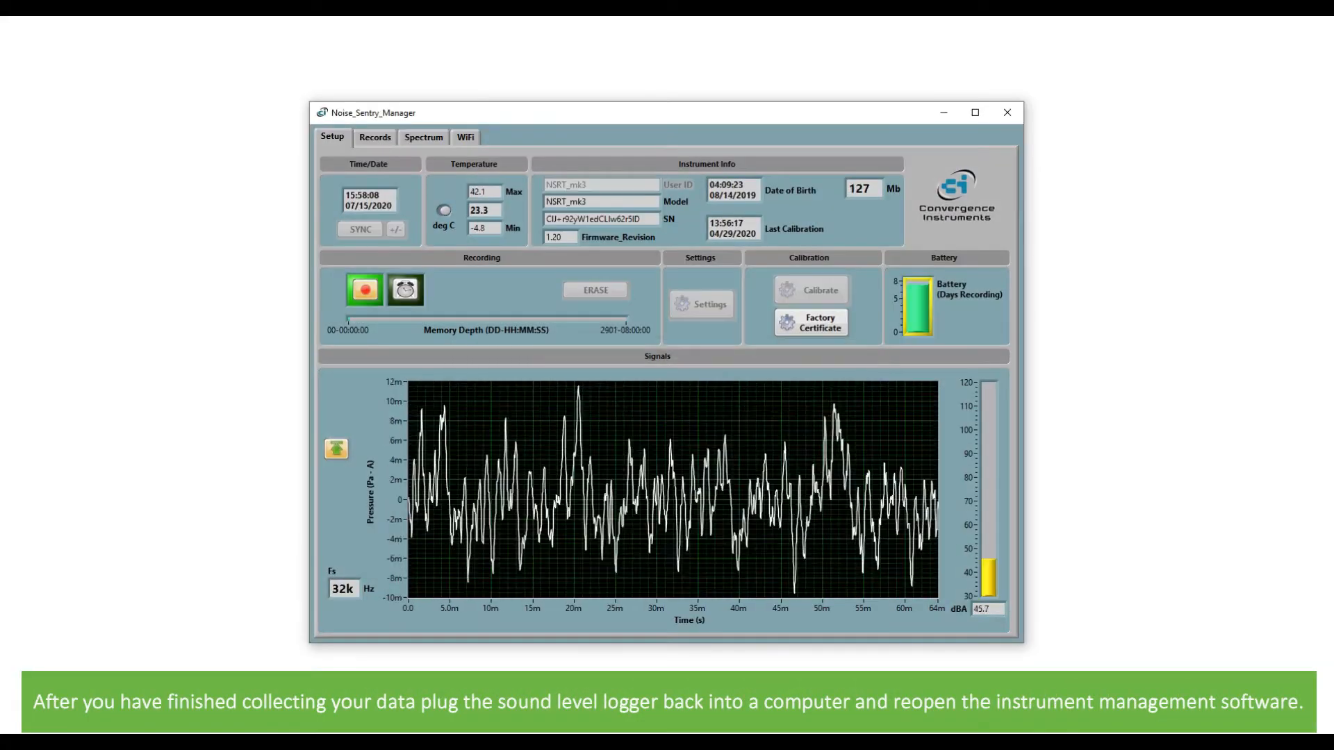
- Stop the NSRT_mk3 recording and switch to the Records tab
left_click(975, 111)
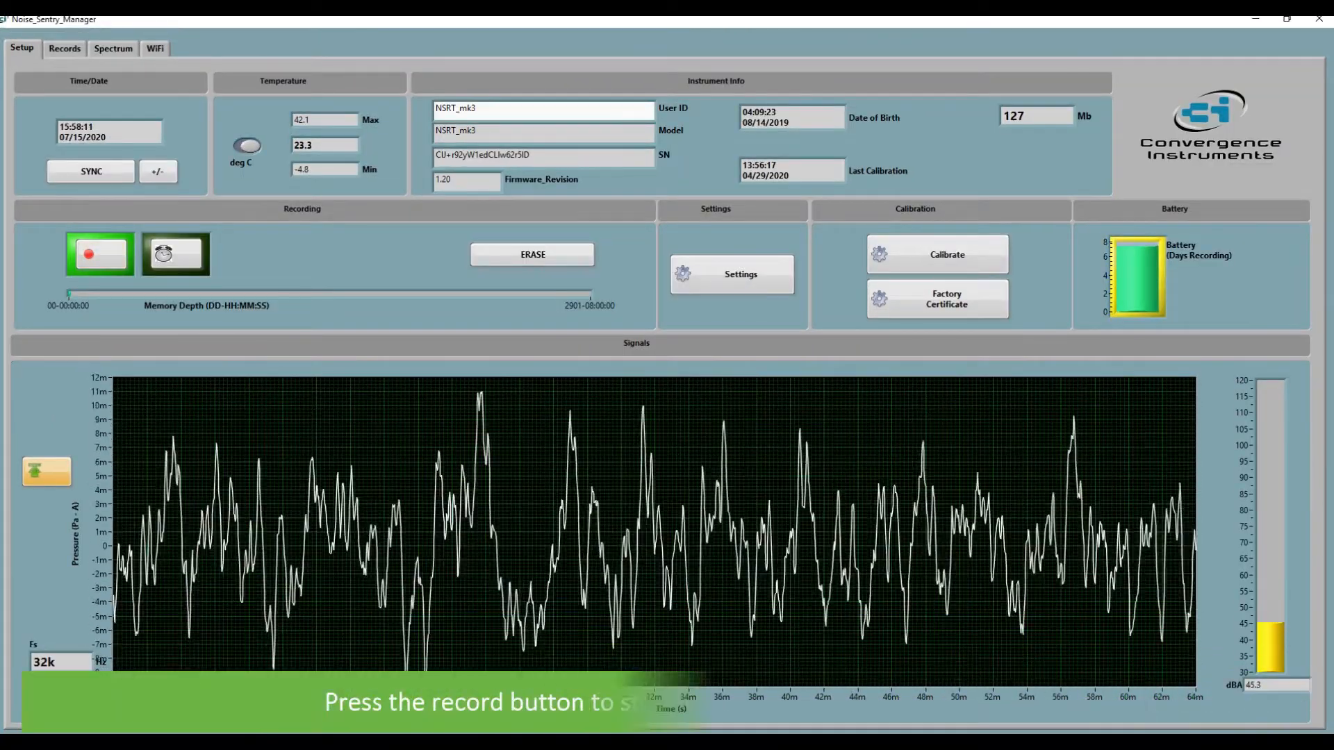
left_click(99, 254)
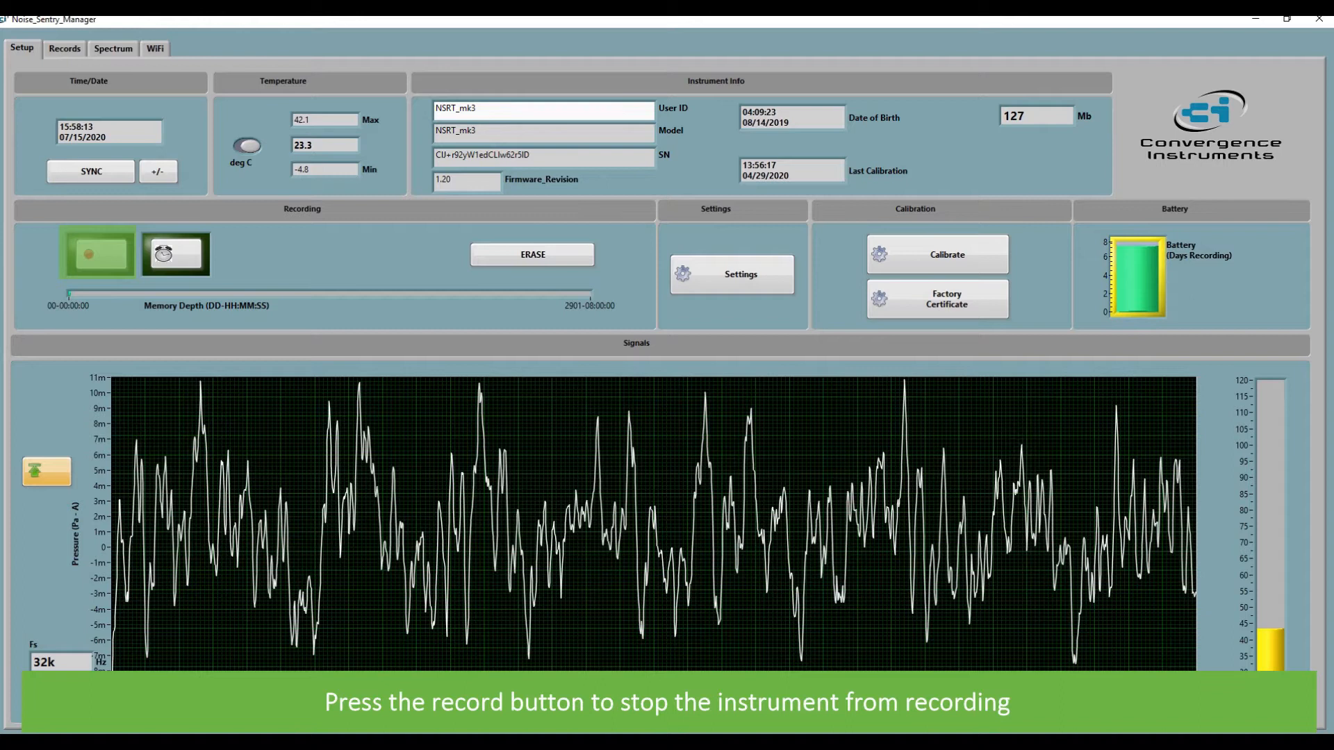
left_click(98, 254)
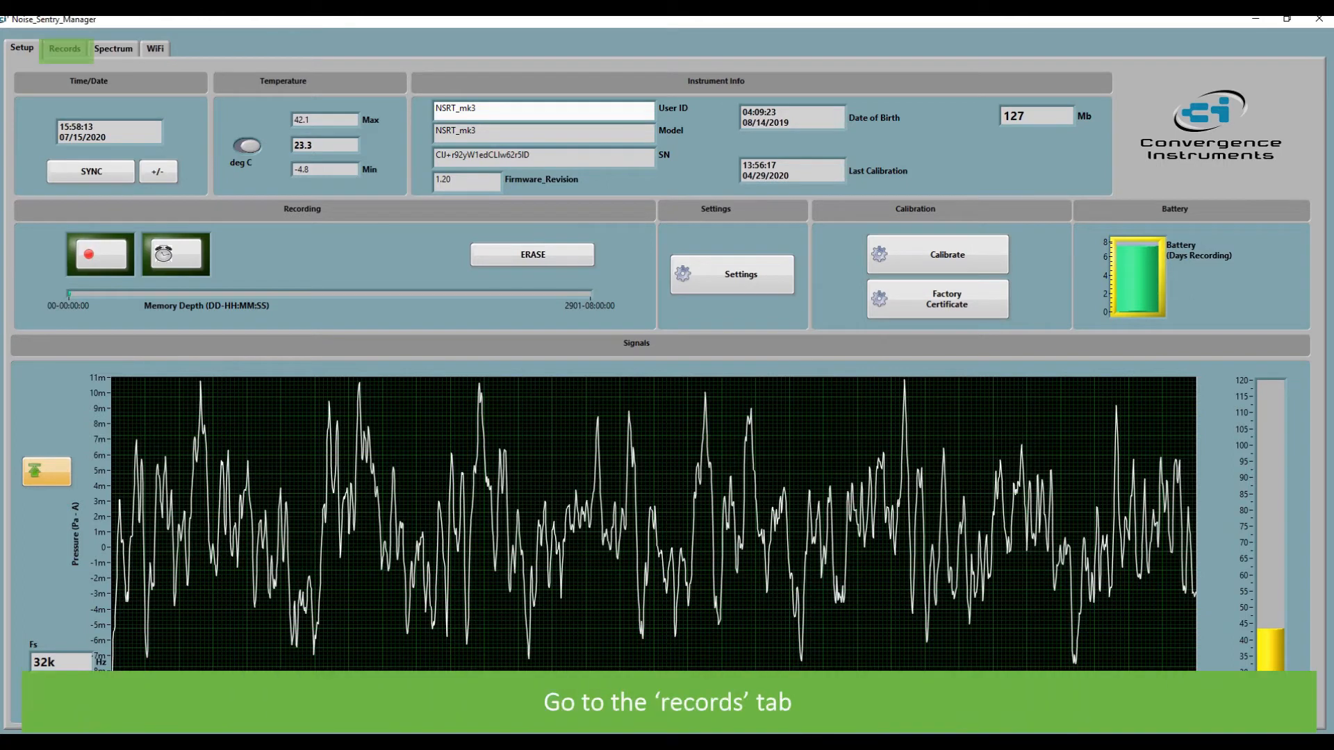
left_click(61, 48)
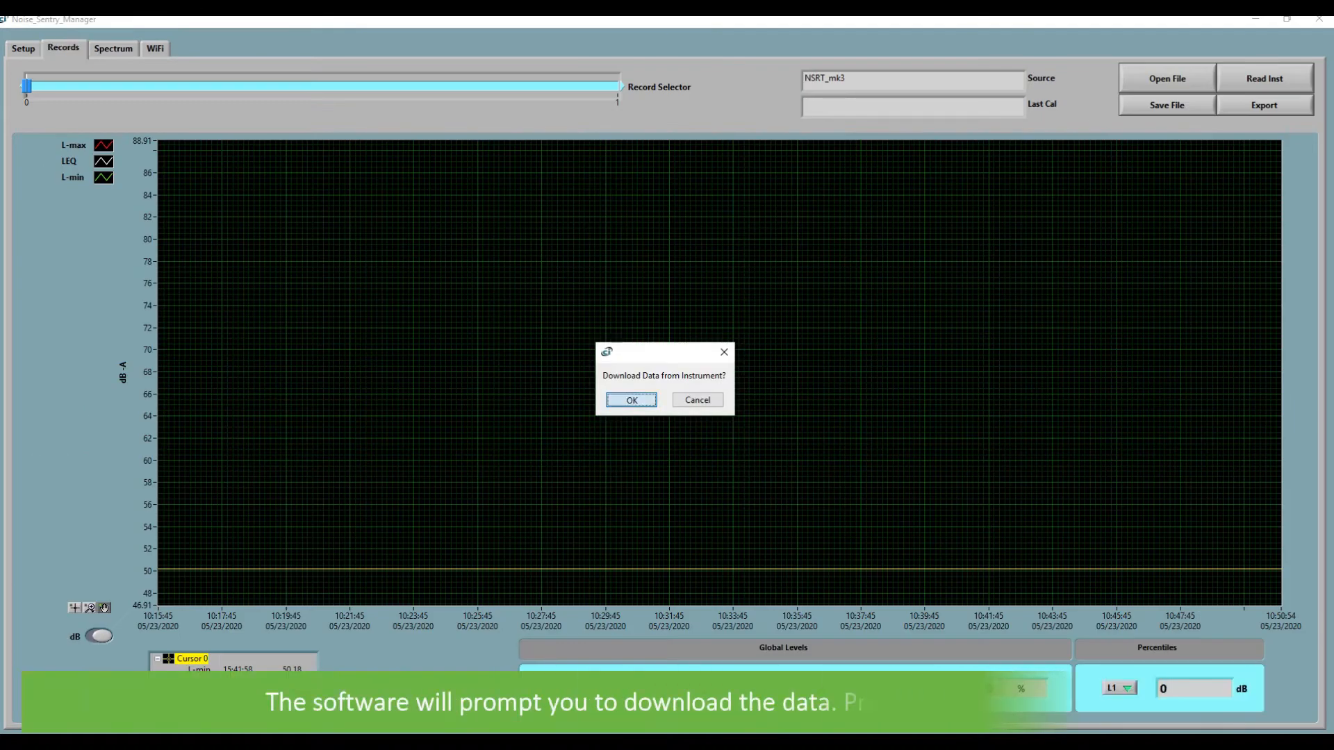
- Download the instrument data and slide through records 3 and 1 back to record 4
left_click(631, 400)
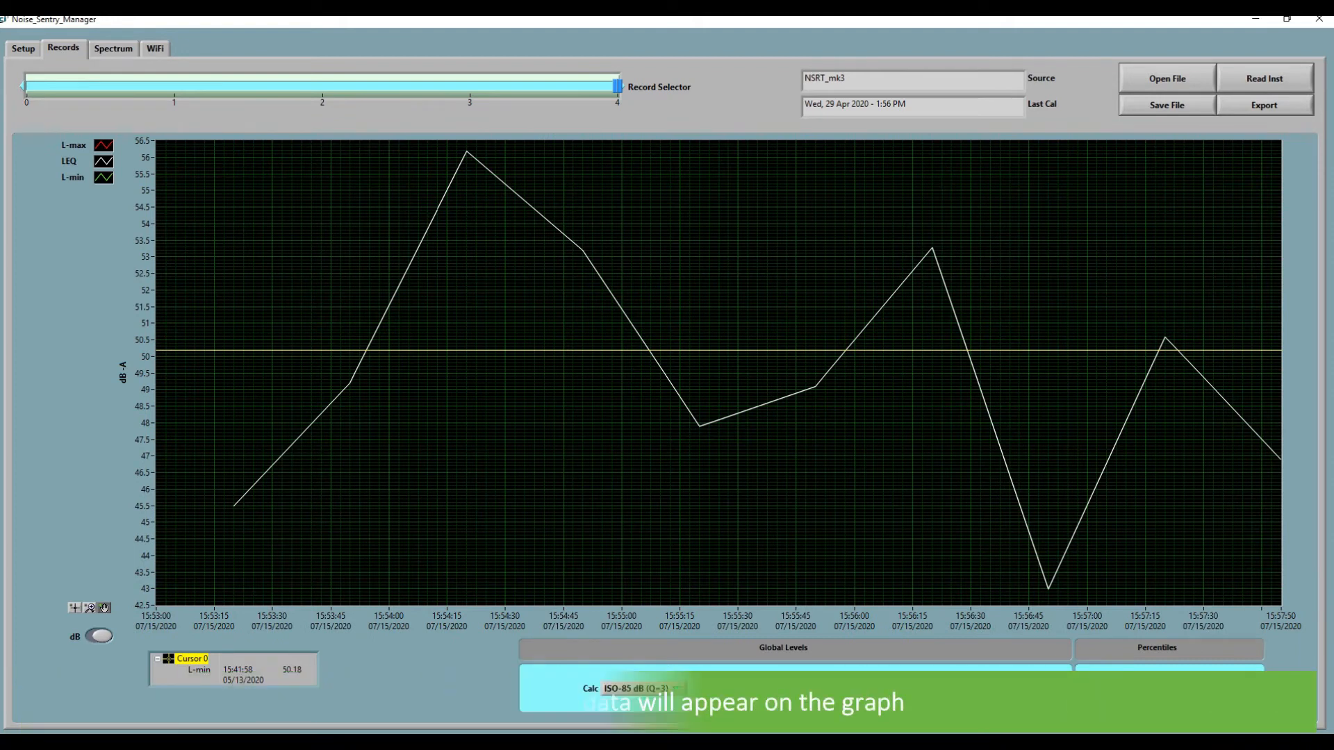
left_click_drag(615, 87, 469, 86)
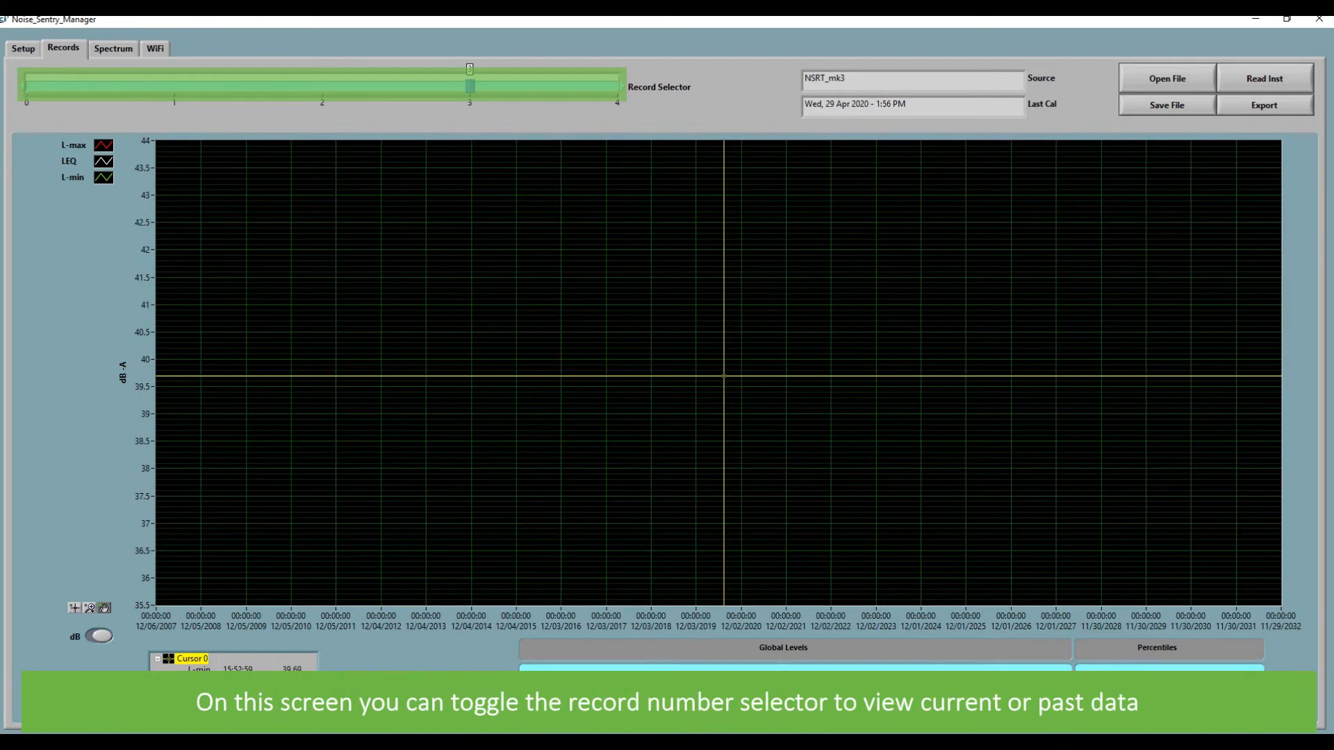
left_click_drag(468, 86, 174, 86)
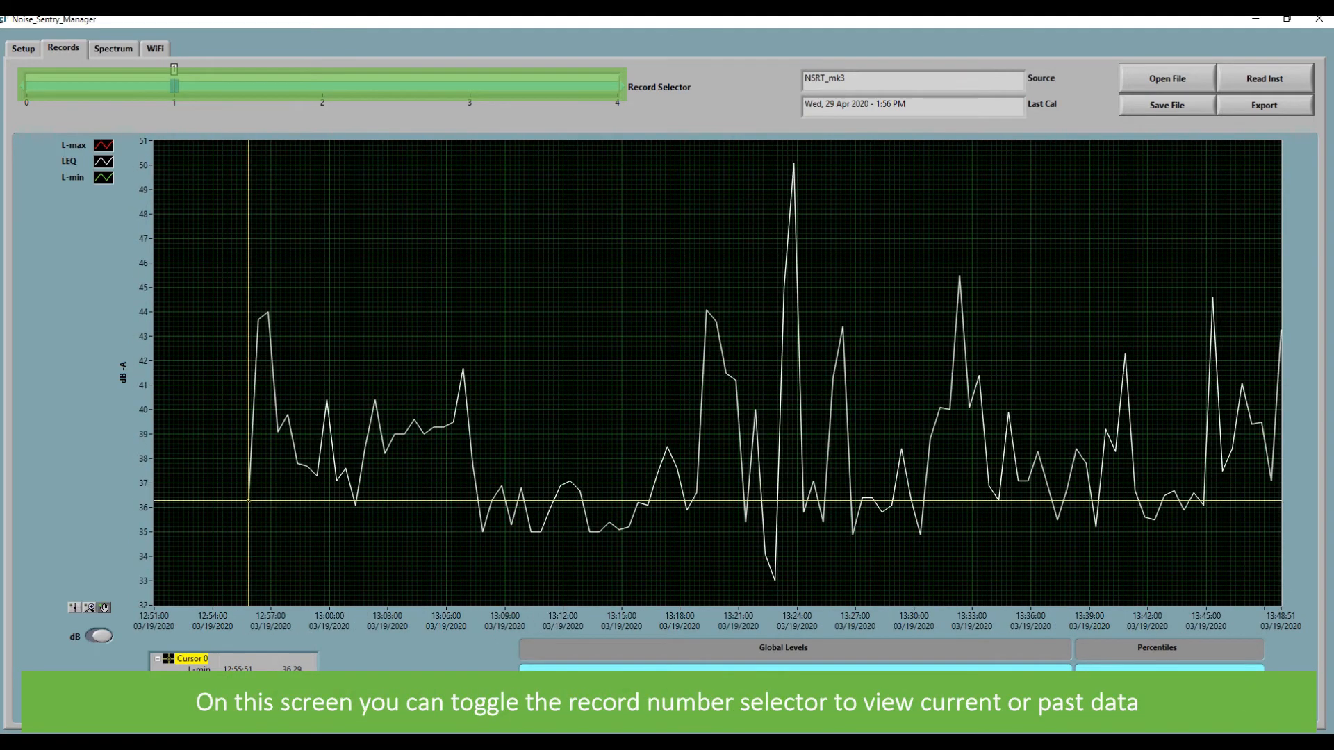
left_click_drag(174, 68, 614, 68)
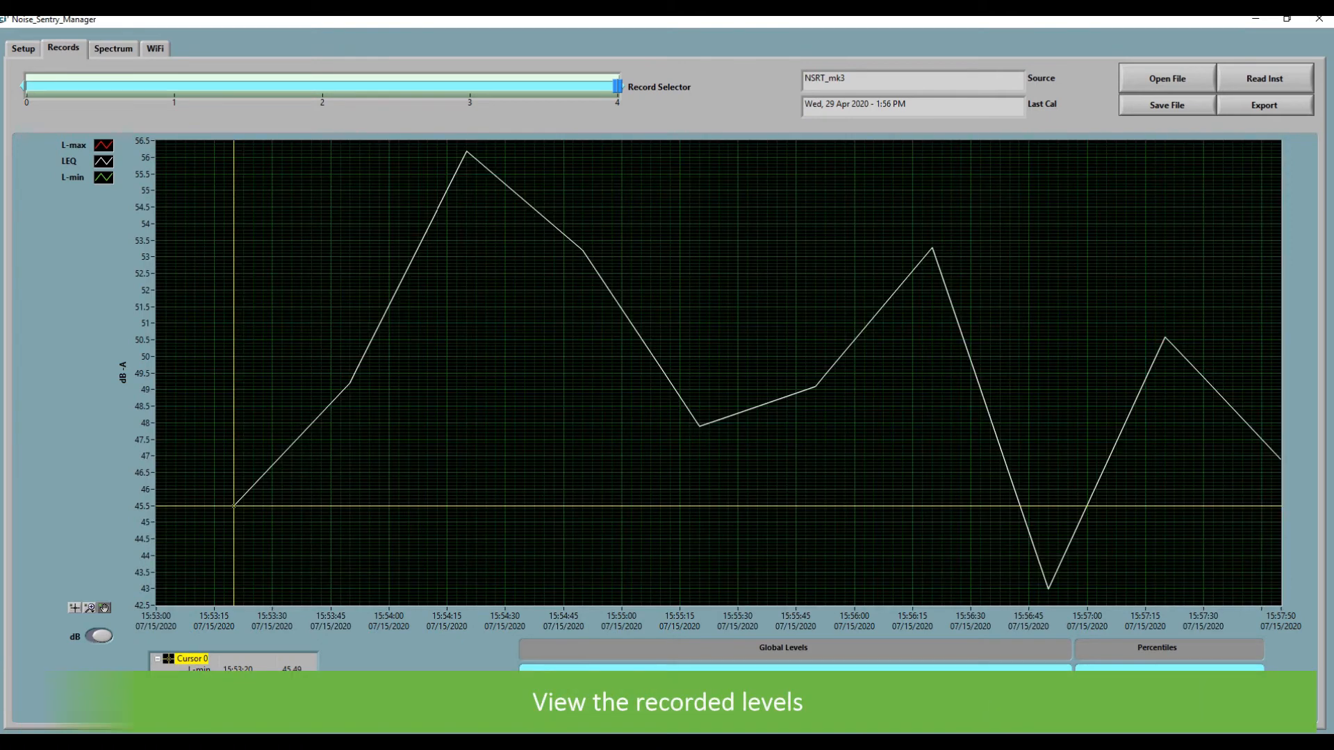
- Review Leq 51.1 dB, 0% dose and L1 56.1 dB, then return to Setup
left_click(98, 636)
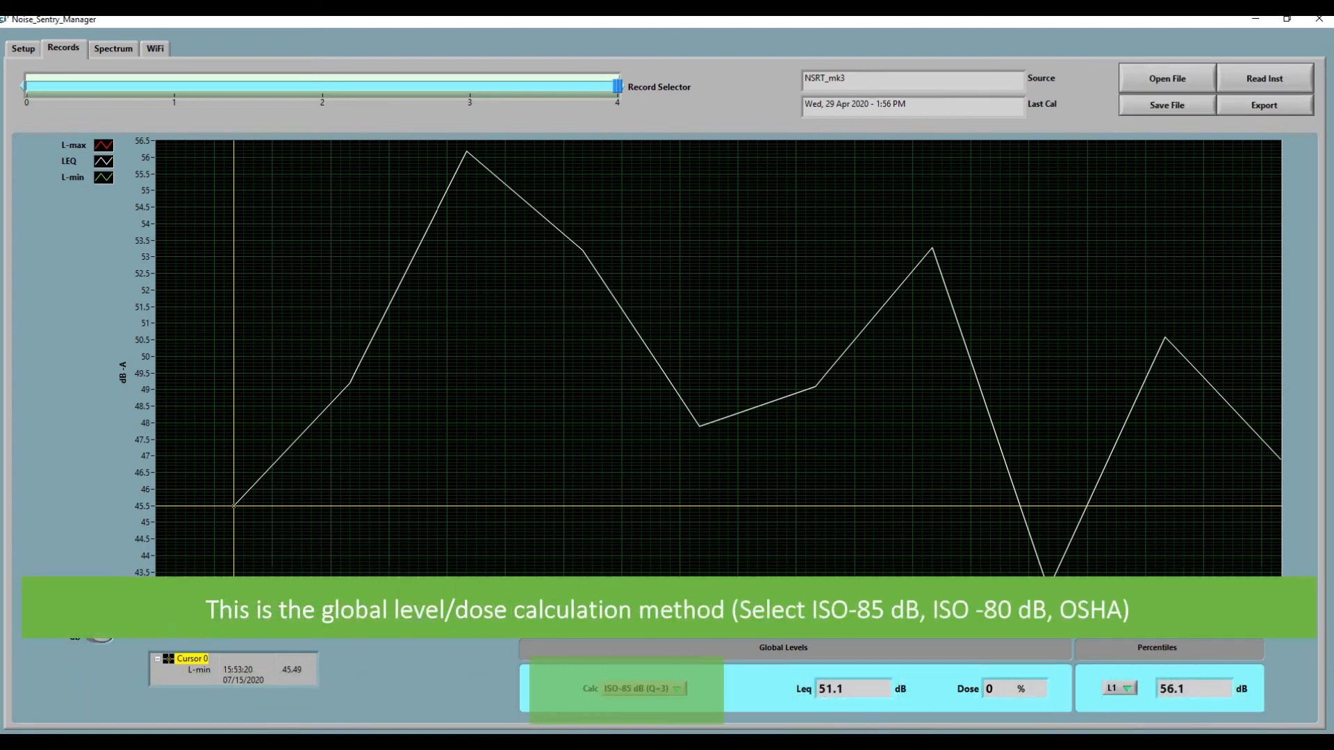
left_click(633, 688)
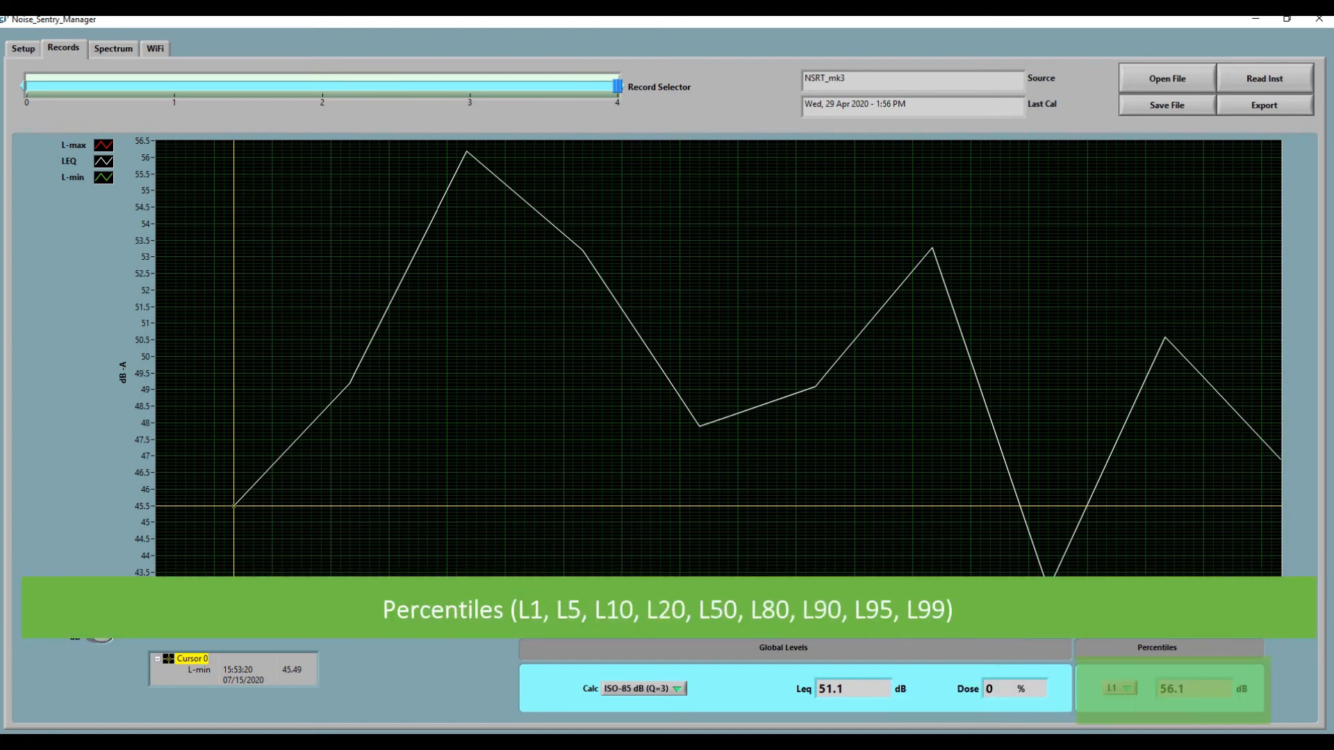
left_click(22, 48)
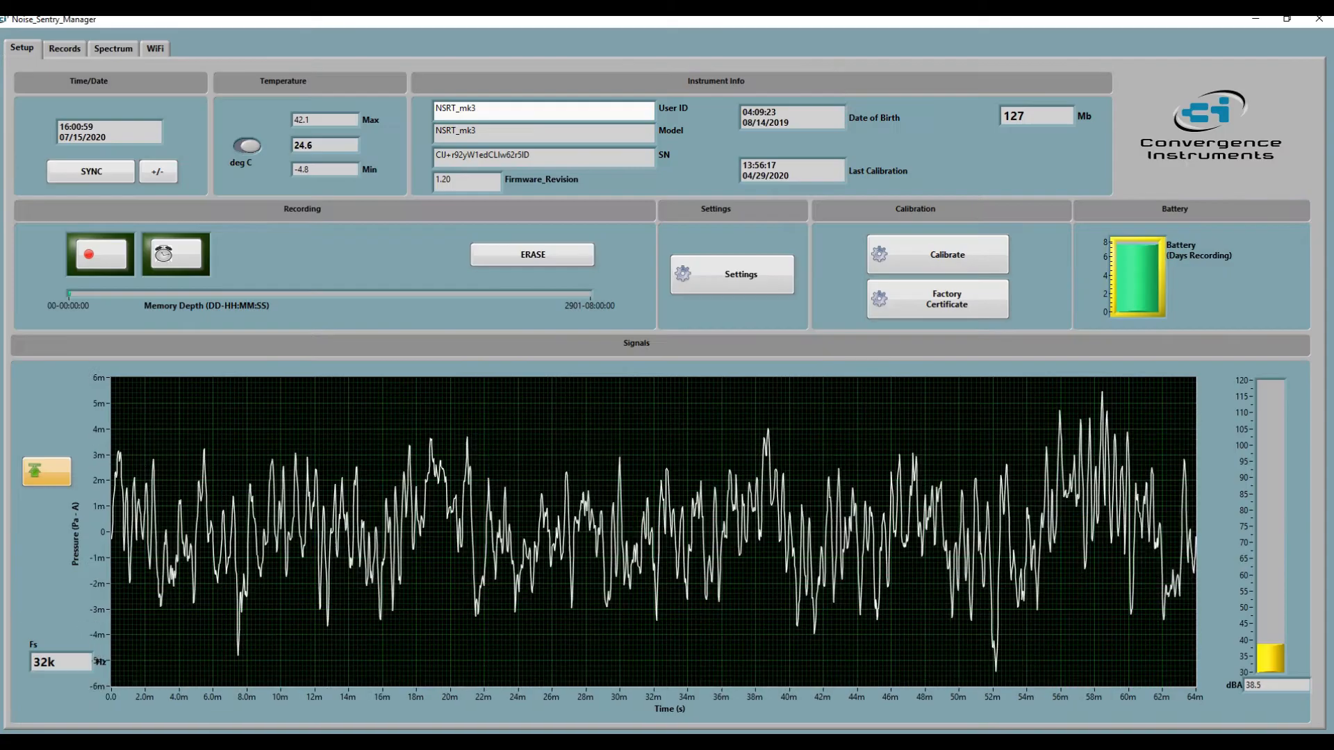